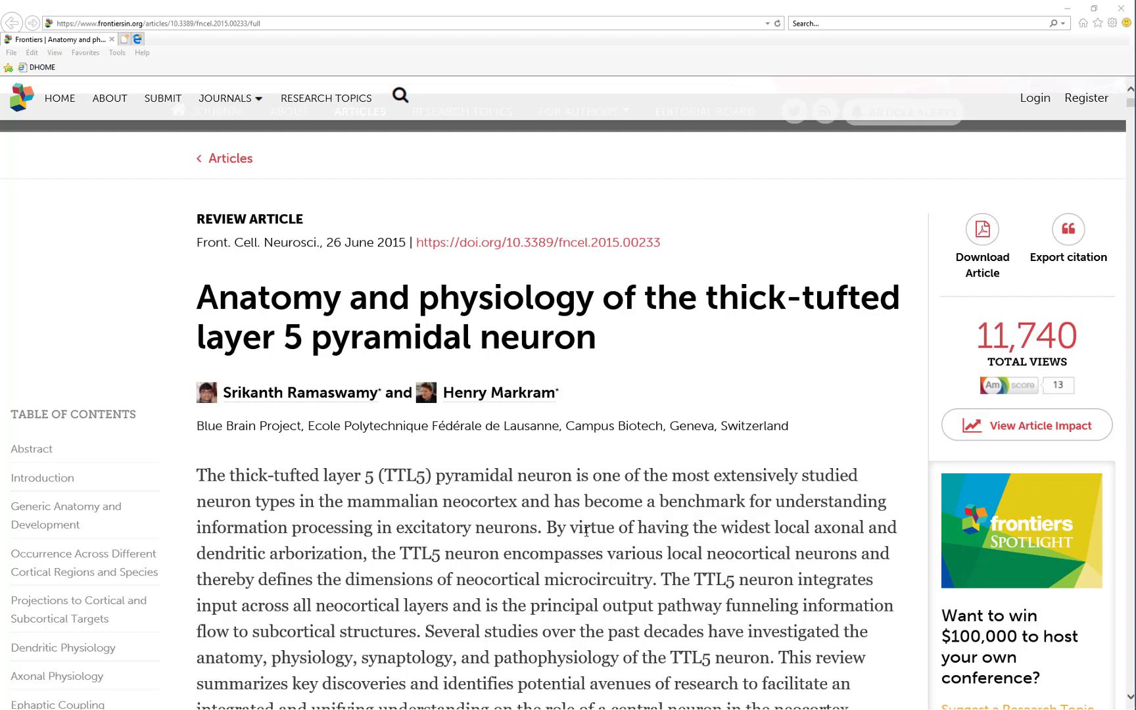
Select the word REVIEW in the article label and scroll the import list.
double_click(209, 219)
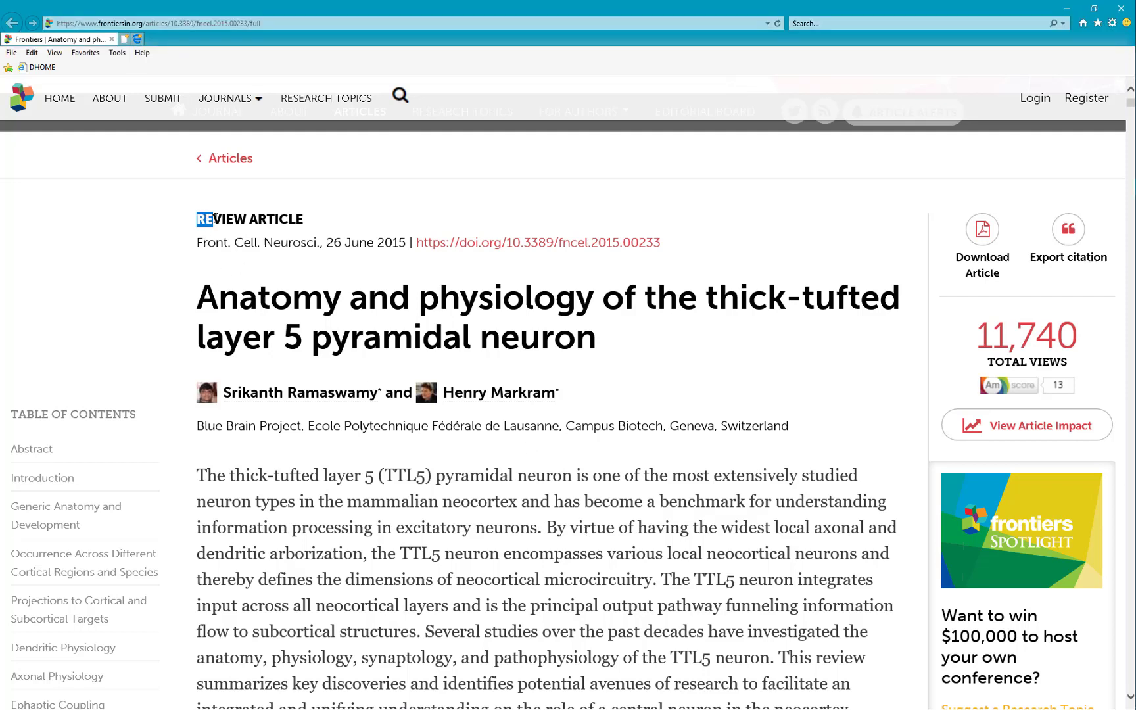
double_click(221, 219)
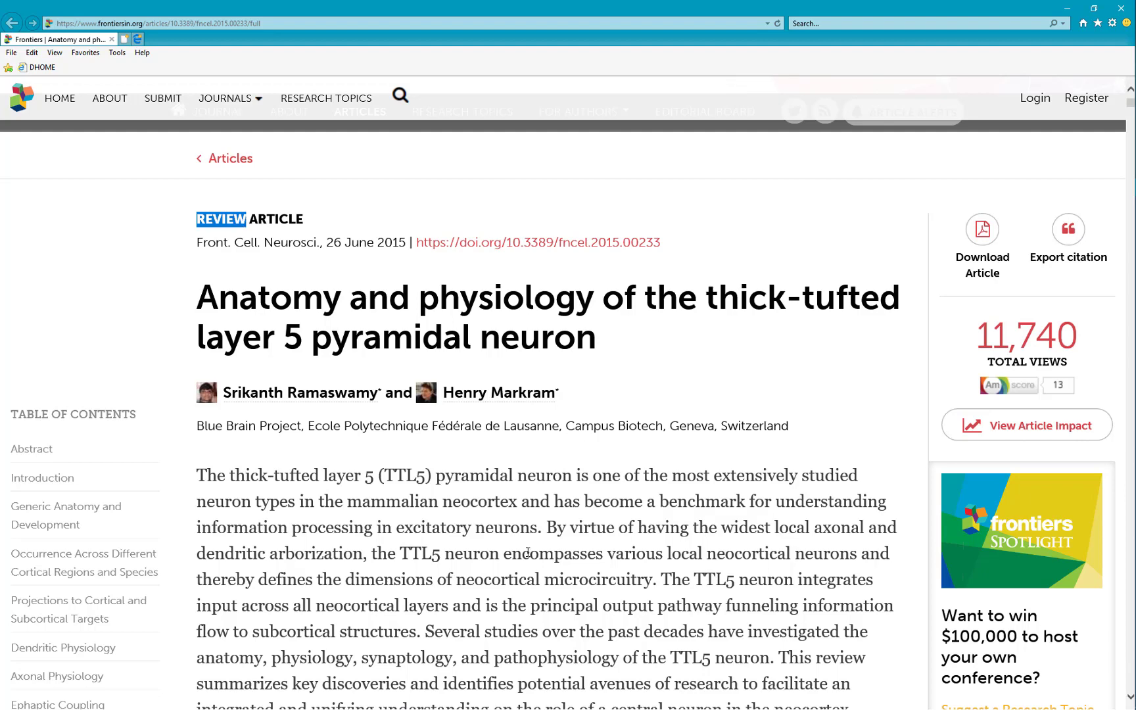
scroll("down", 3)
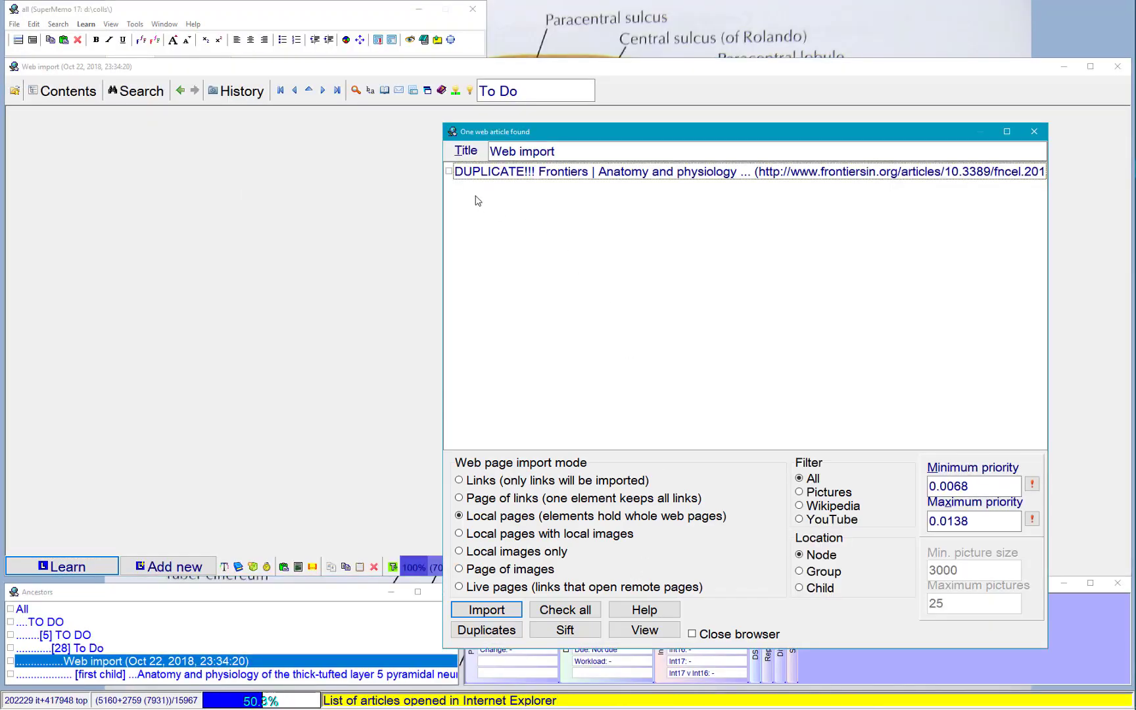
Tick the Frontiers article, import it as a local page, and accept reference option 1.
left_click(447, 172)
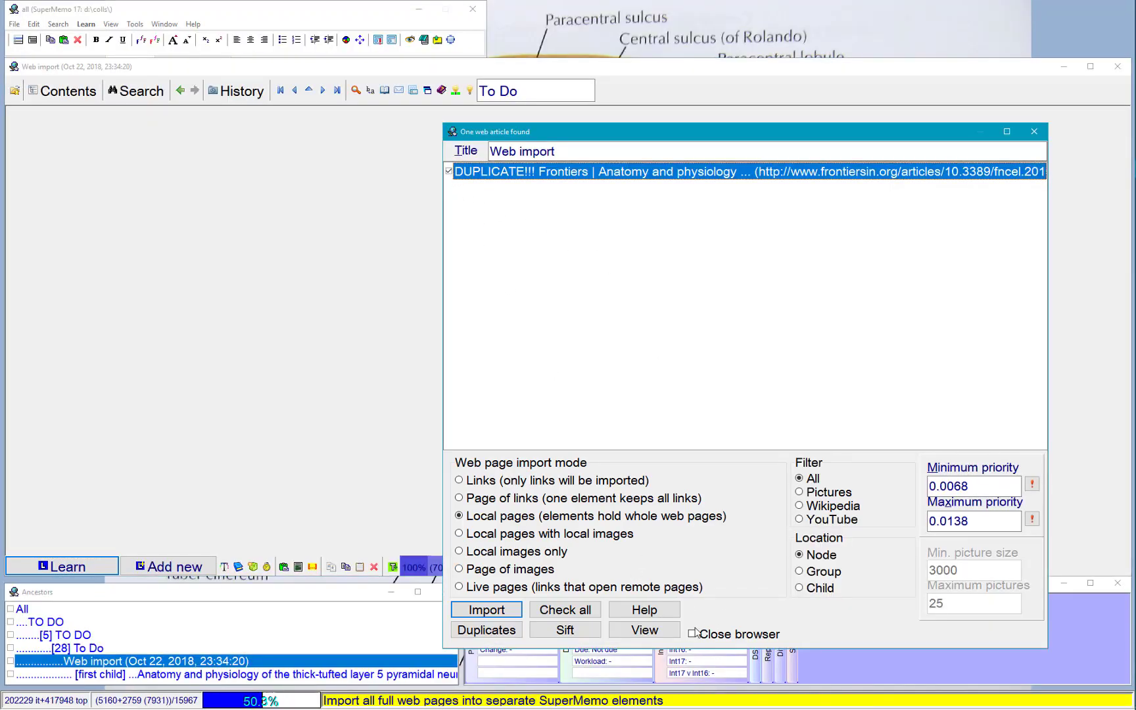
left_click(486, 609)
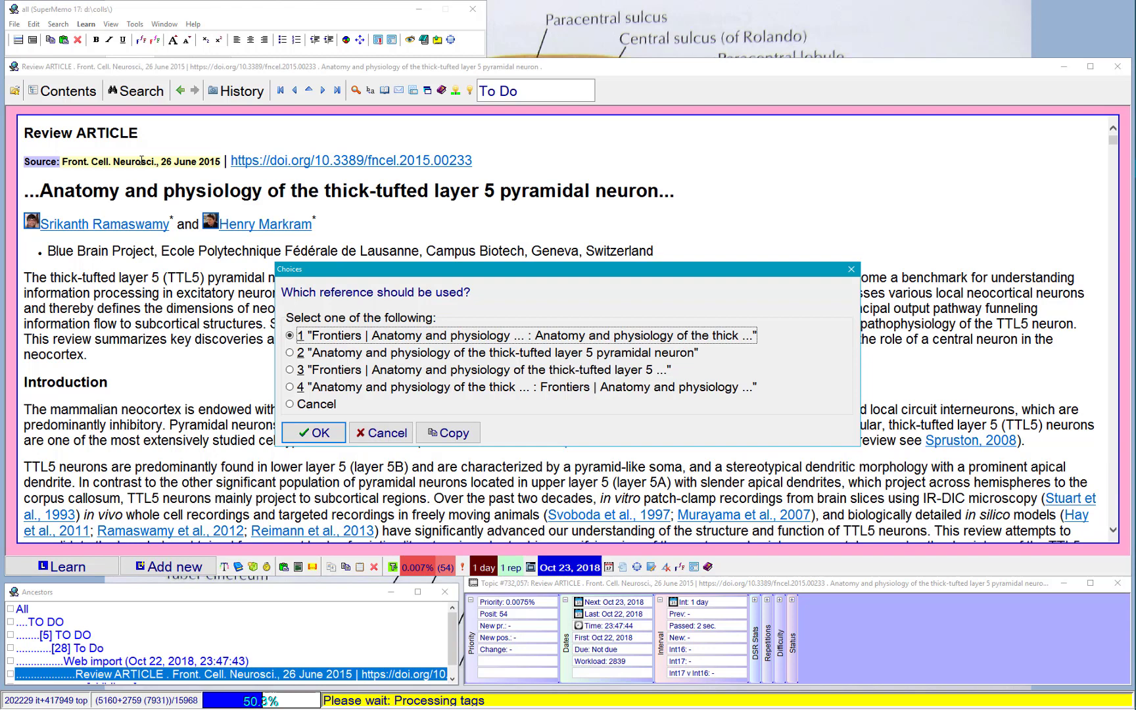
left_click(312, 433)
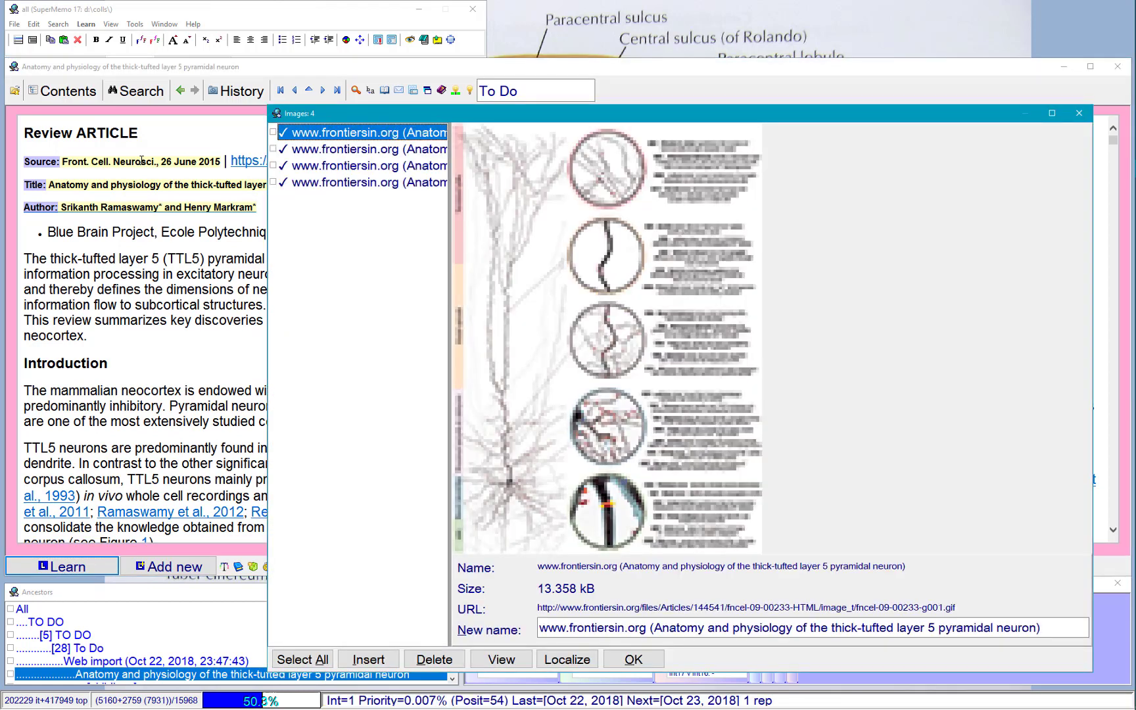
Preview the second and fourth pictures, then keep all four Frontiers figures.
left_click(366, 182)
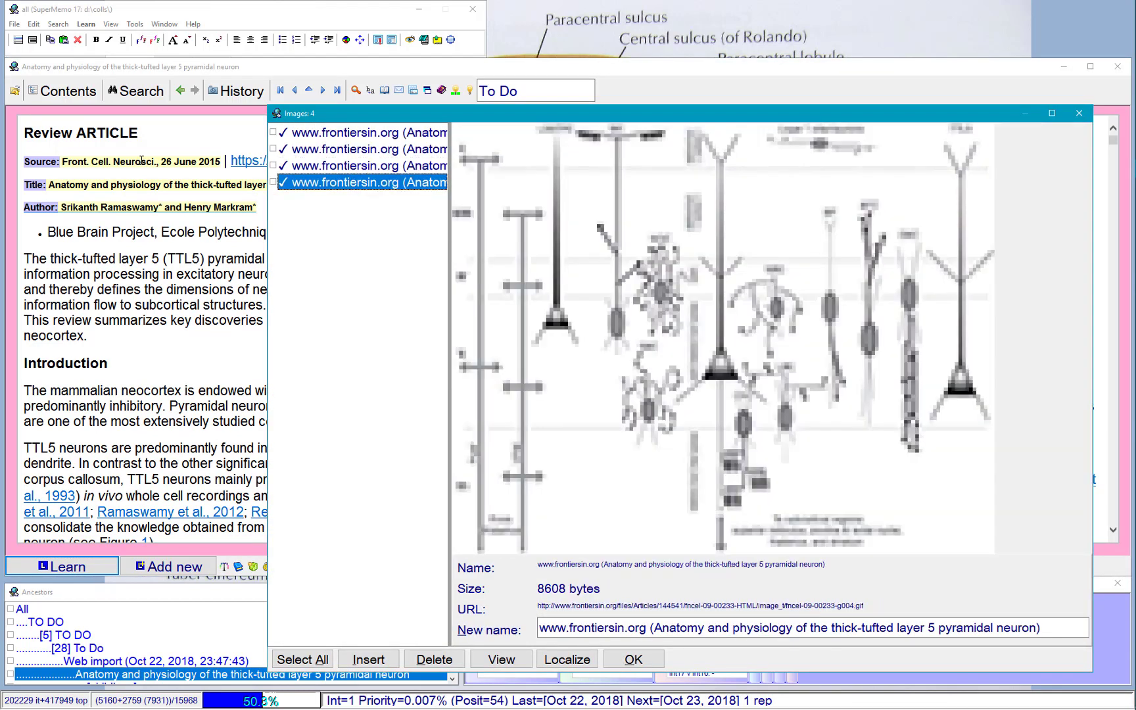
left_click(366, 149)
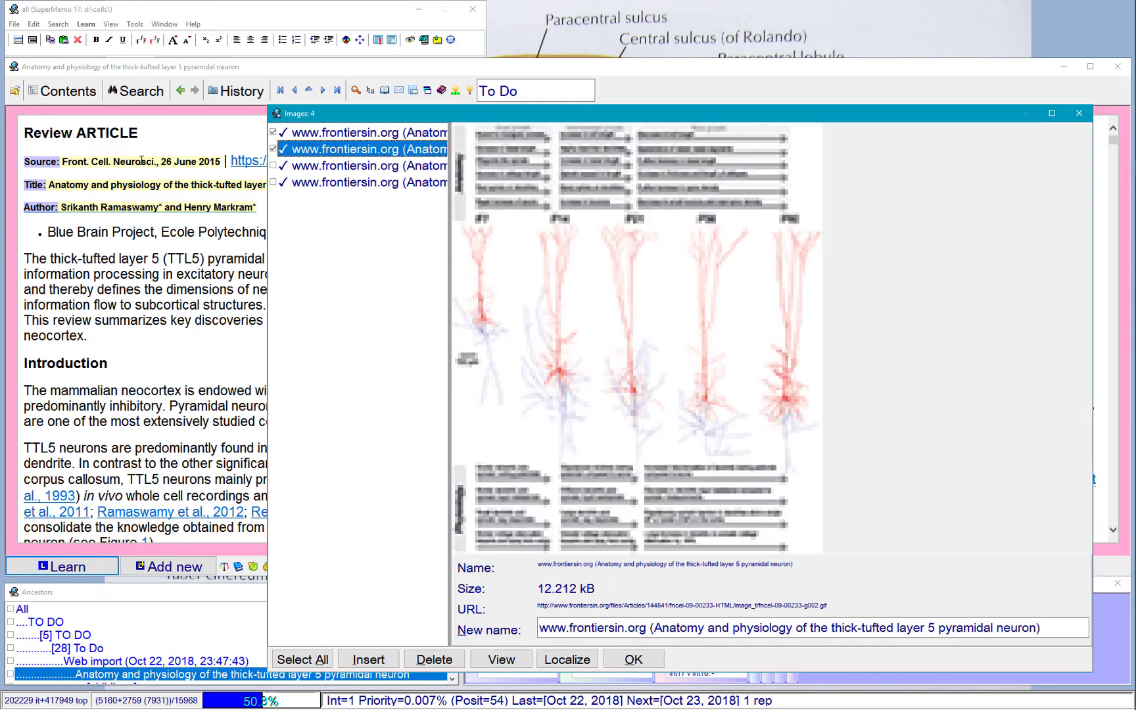
left_click(366, 183)
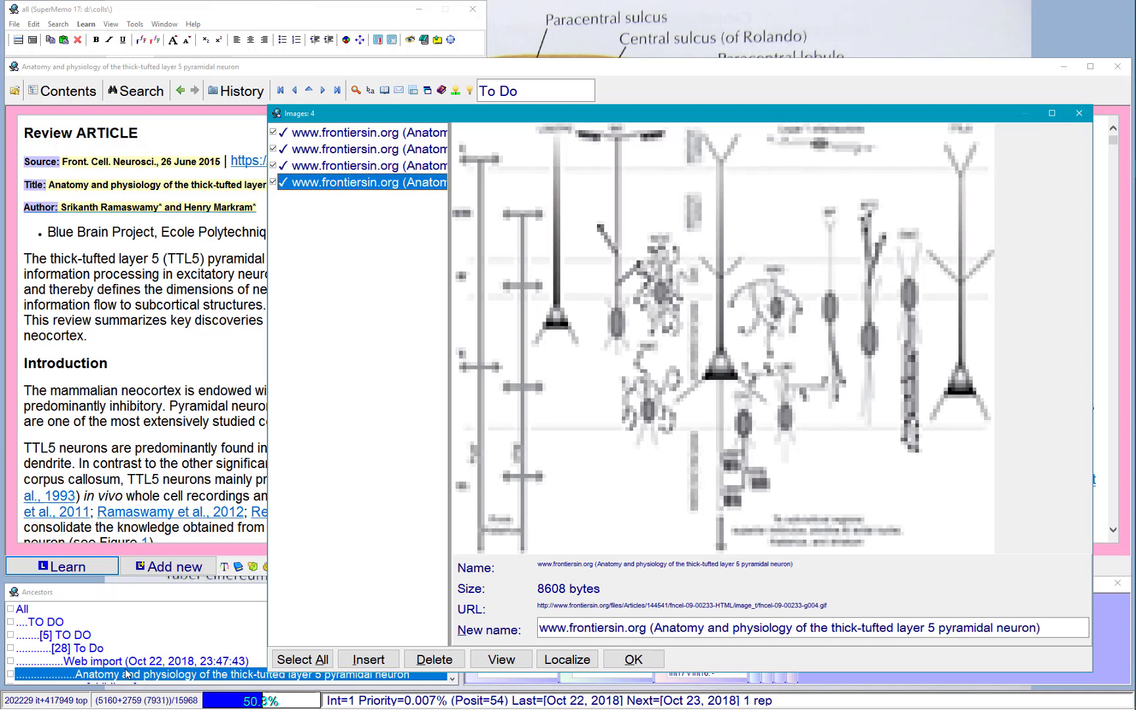
left_click(631, 659)
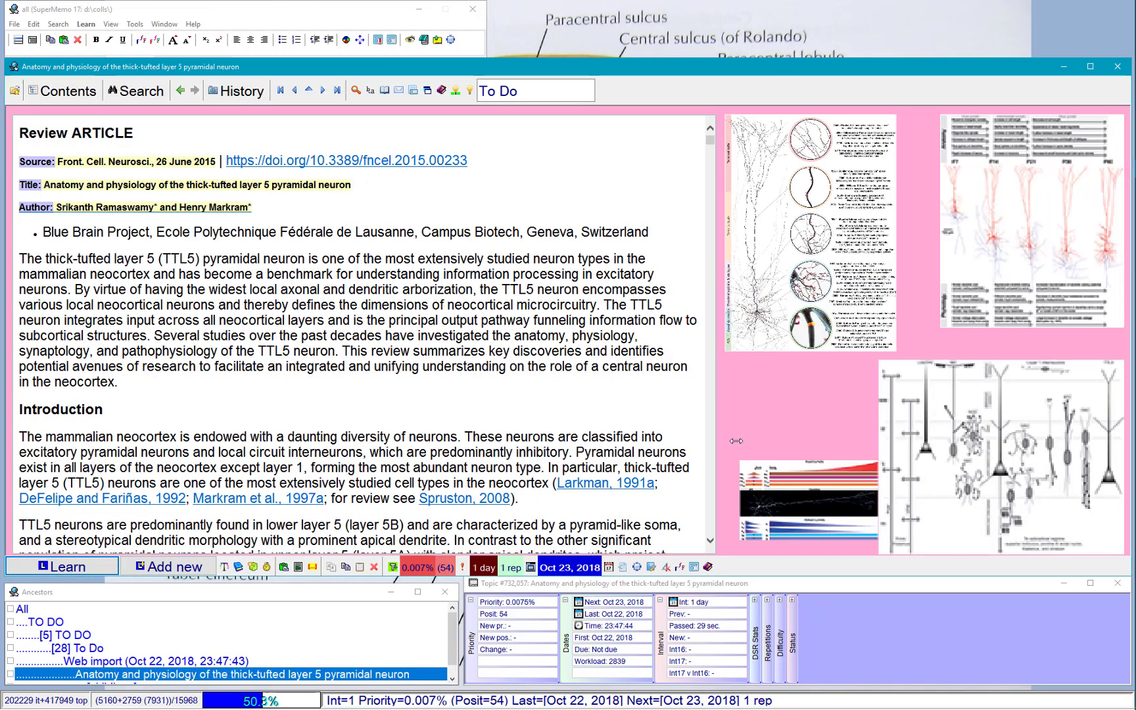
Select the opening summary paragraph, then scroll to the Figure 1 thumbnail and open its options.
left_click(519, 258)
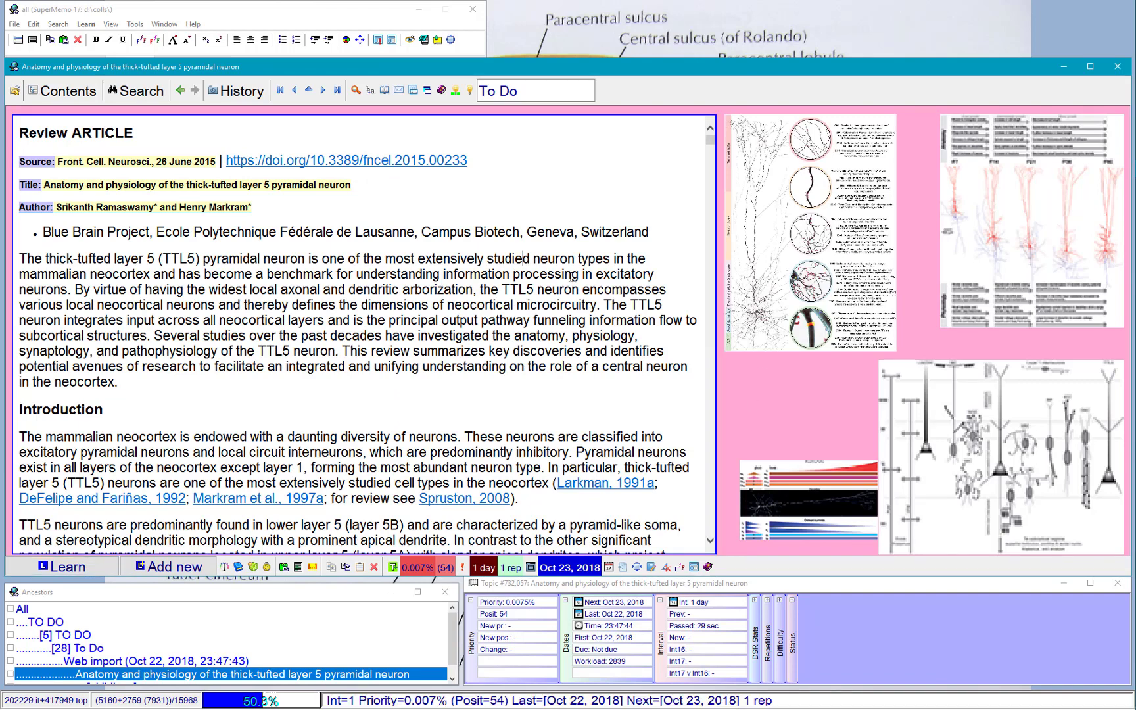
scroll("down", 3)
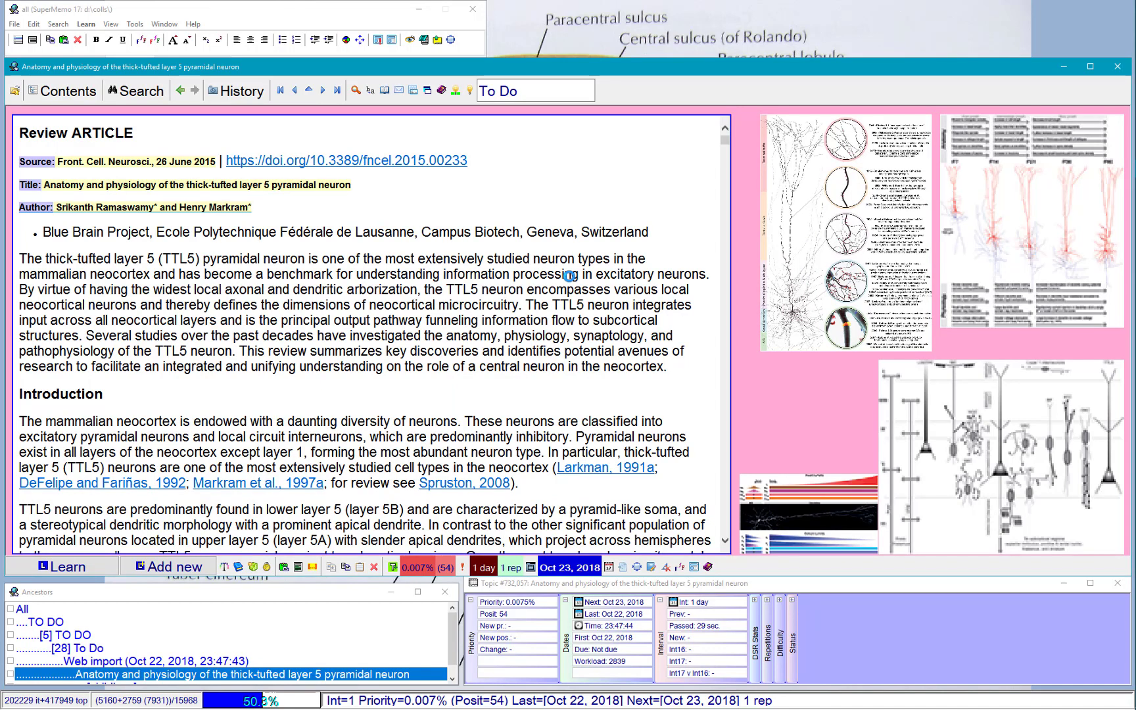
left_click_drag(22, 257, 706, 274)
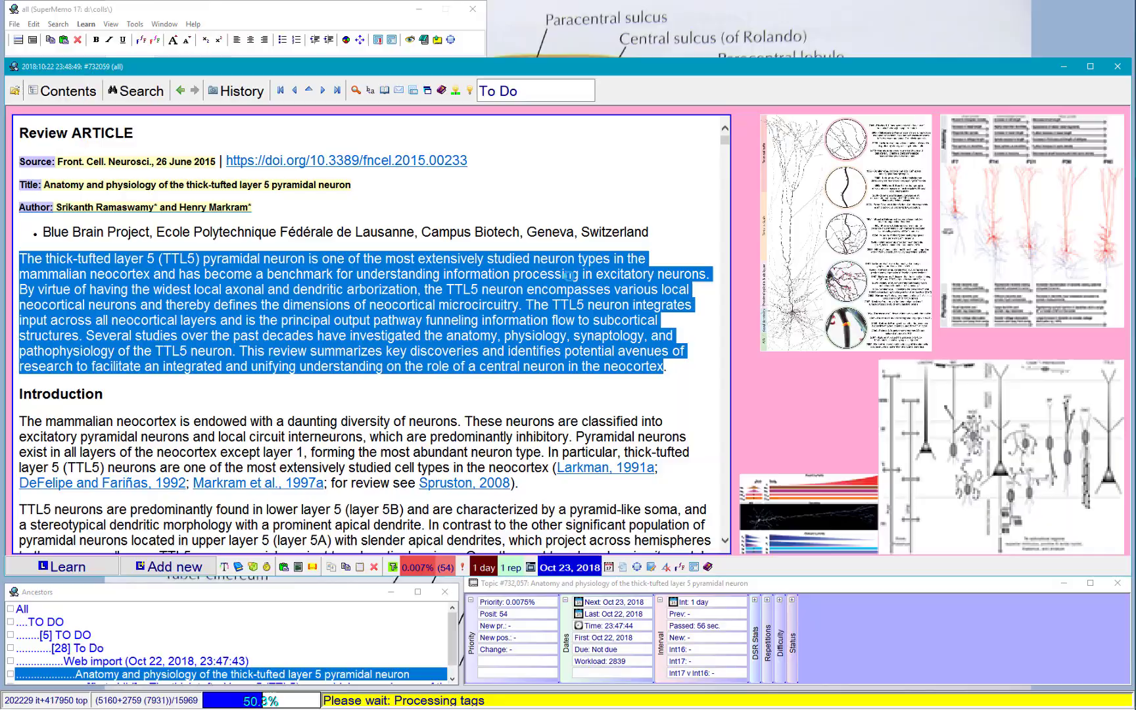
scroll("down", 3)
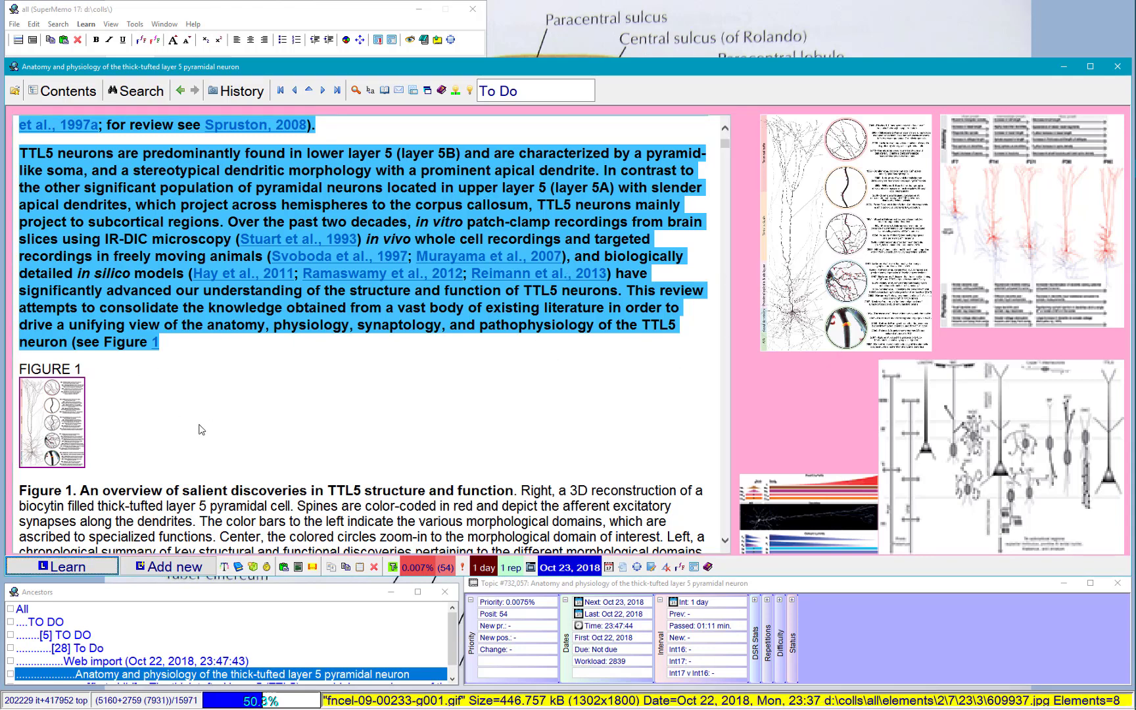
mouse_move(62, 434)
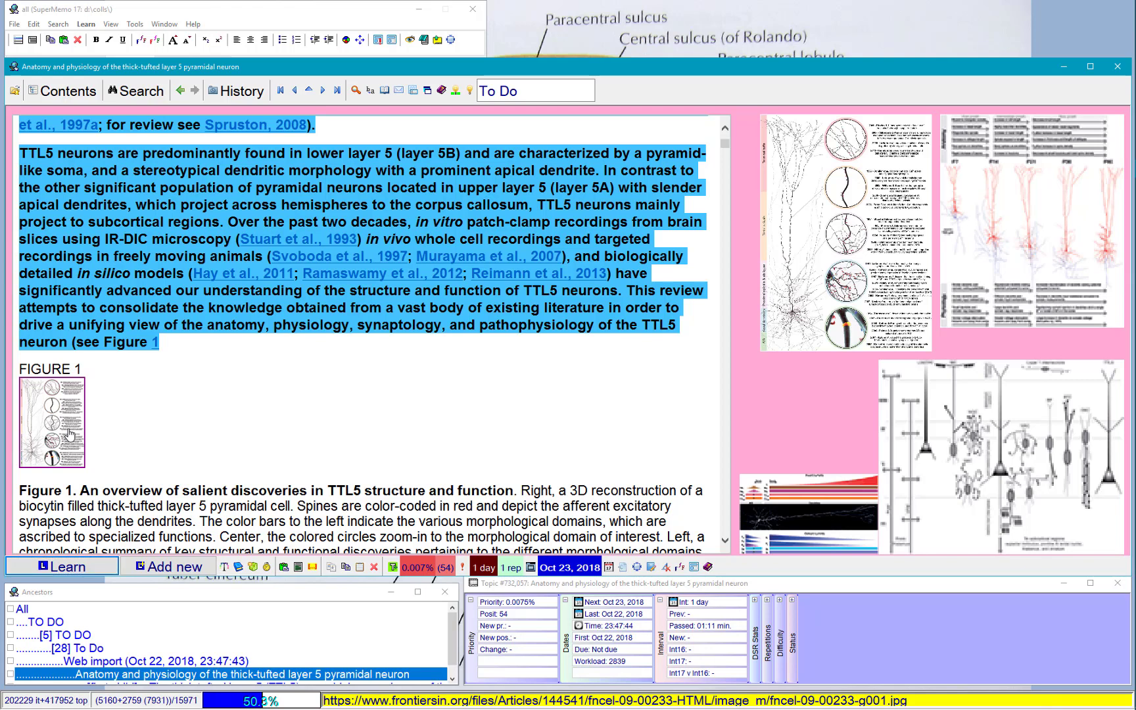
right_click(51, 420)
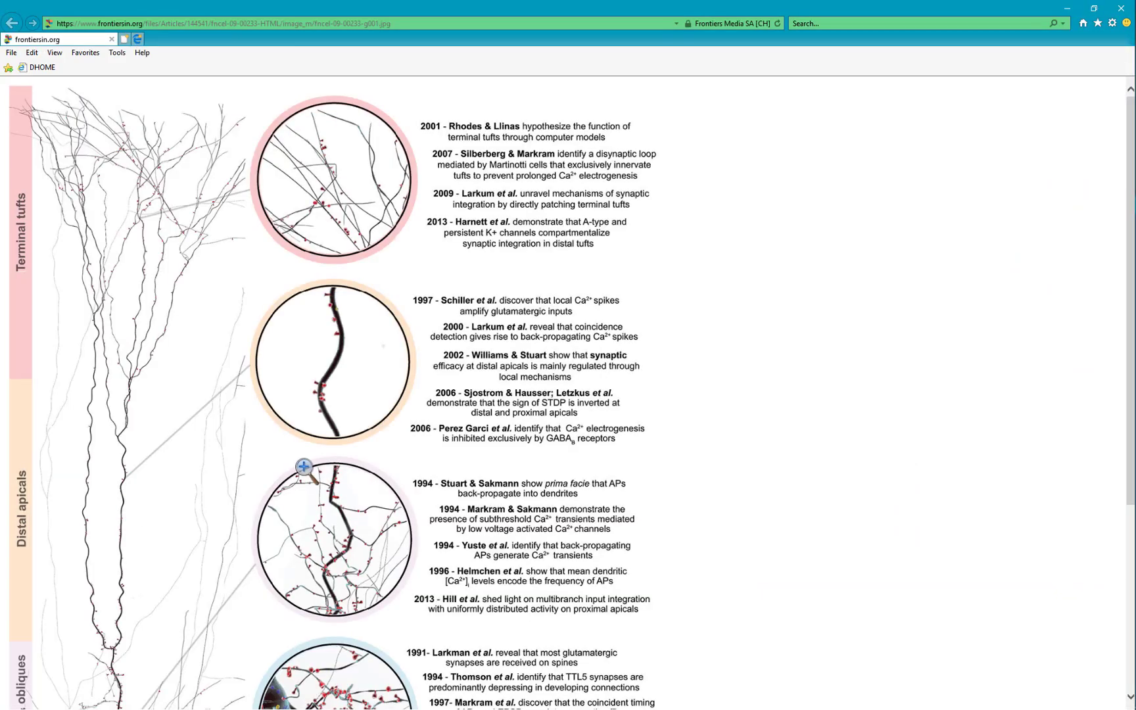
Scroll through the full-size Figure 1 in Internet Explorer and copy the image.
scroll("down", 3)
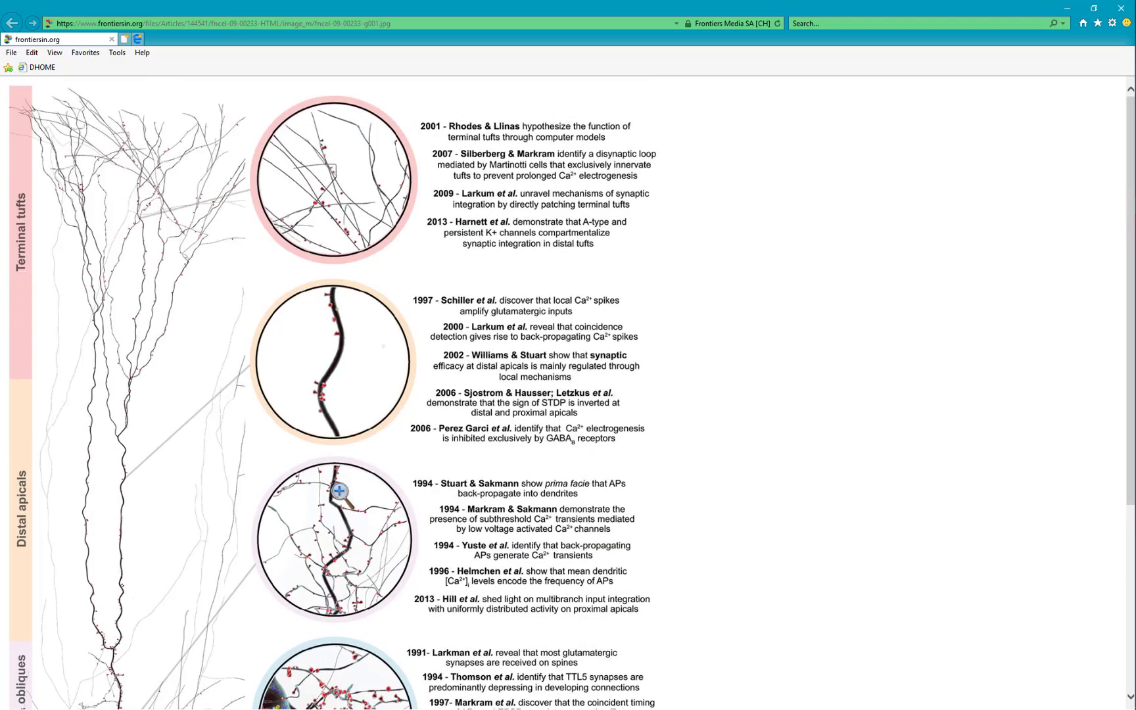
scroll("down", 3)
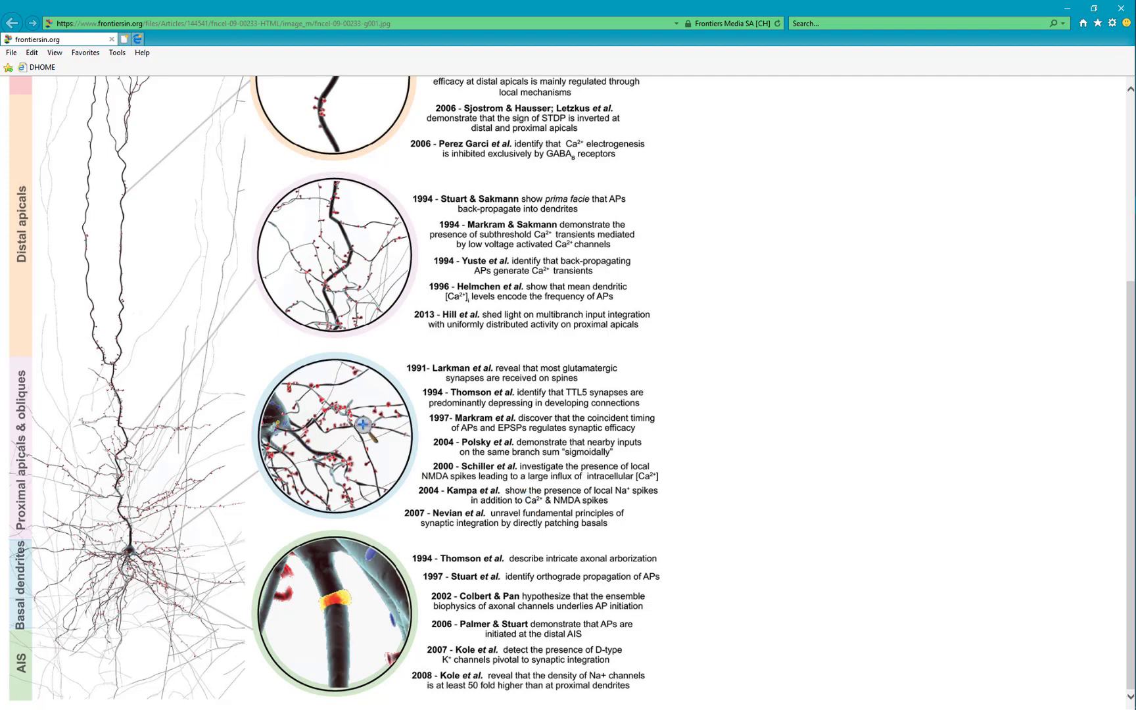
right_click(363, 425)
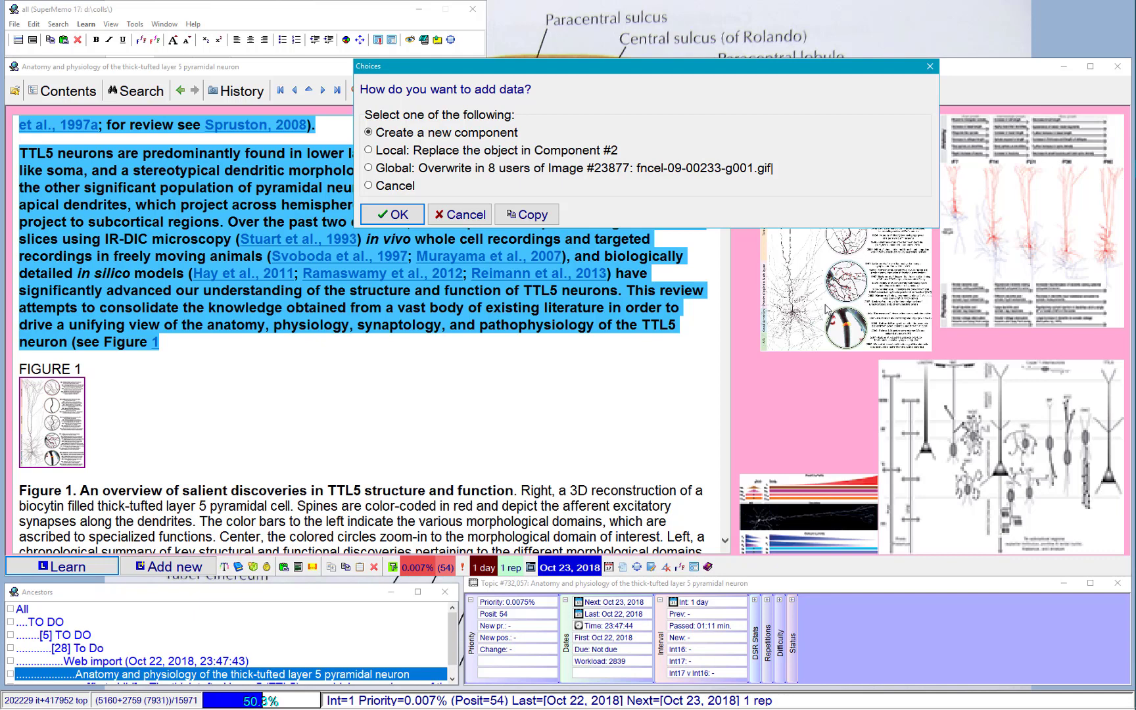
Choose 'Global: Overwrite in 8 users' for fncel-09-00233-g001.gif and confirm the replacement.
left_click(369, 169)
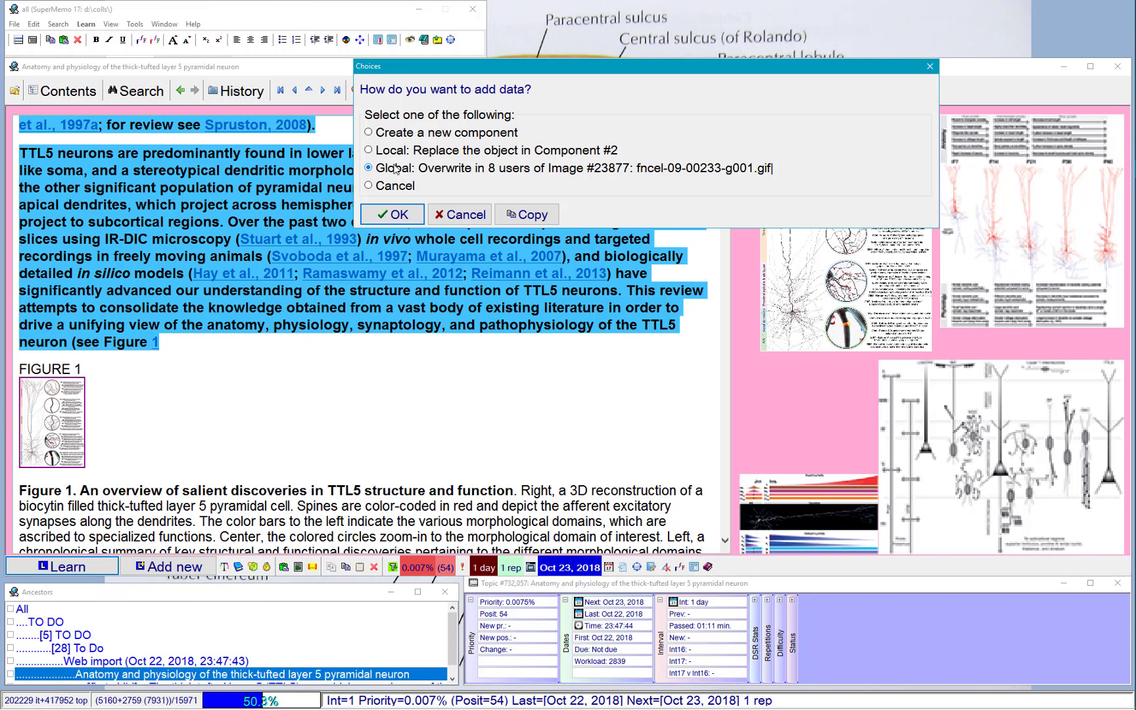
left_click(392, 214)
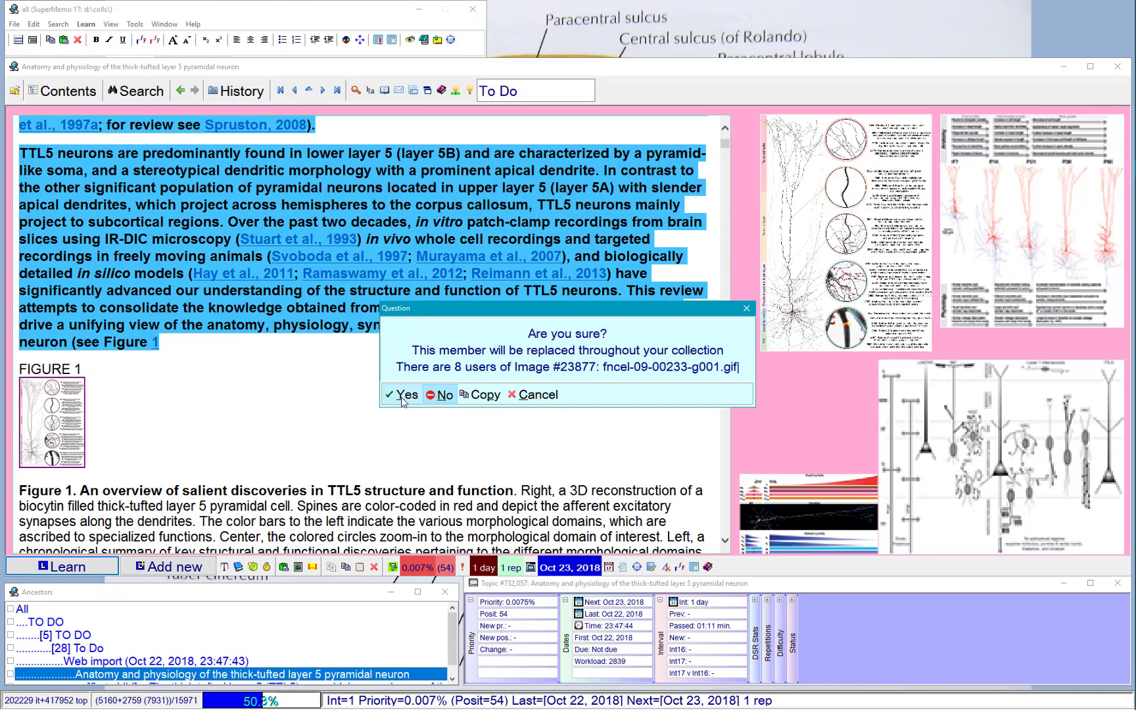
left_click(440, 395)
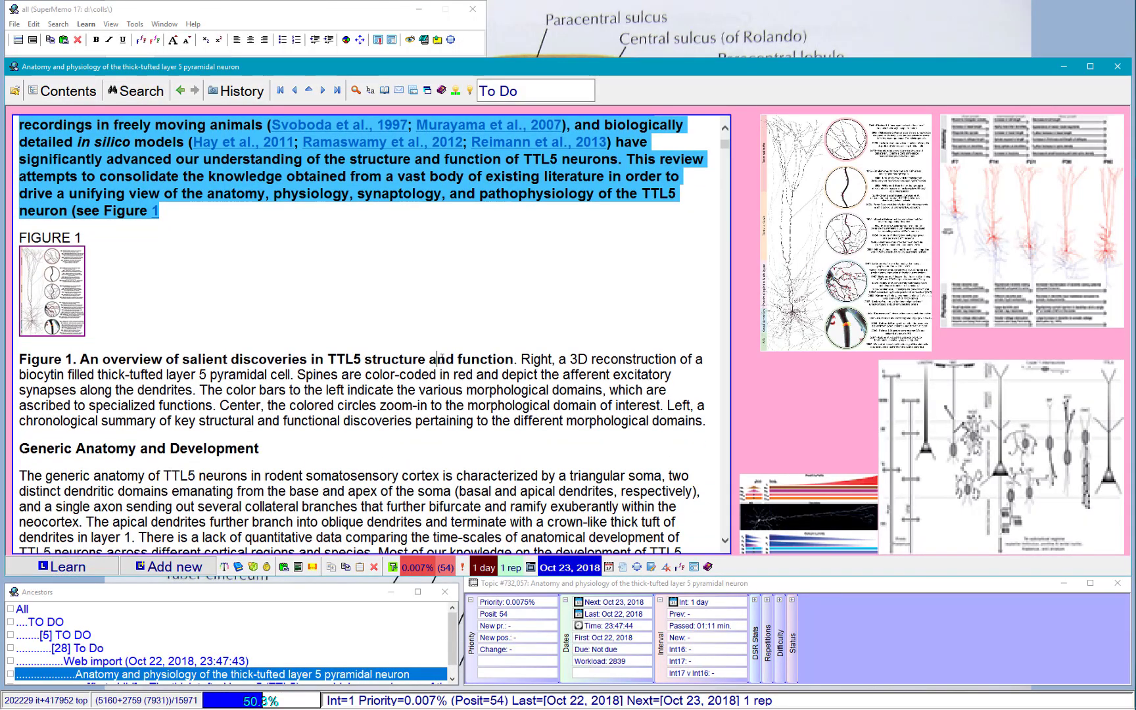
Select a passage of element text, then navigate to the Thyroid article's picture list.
left_click_drag(21, 359, 703, 420)
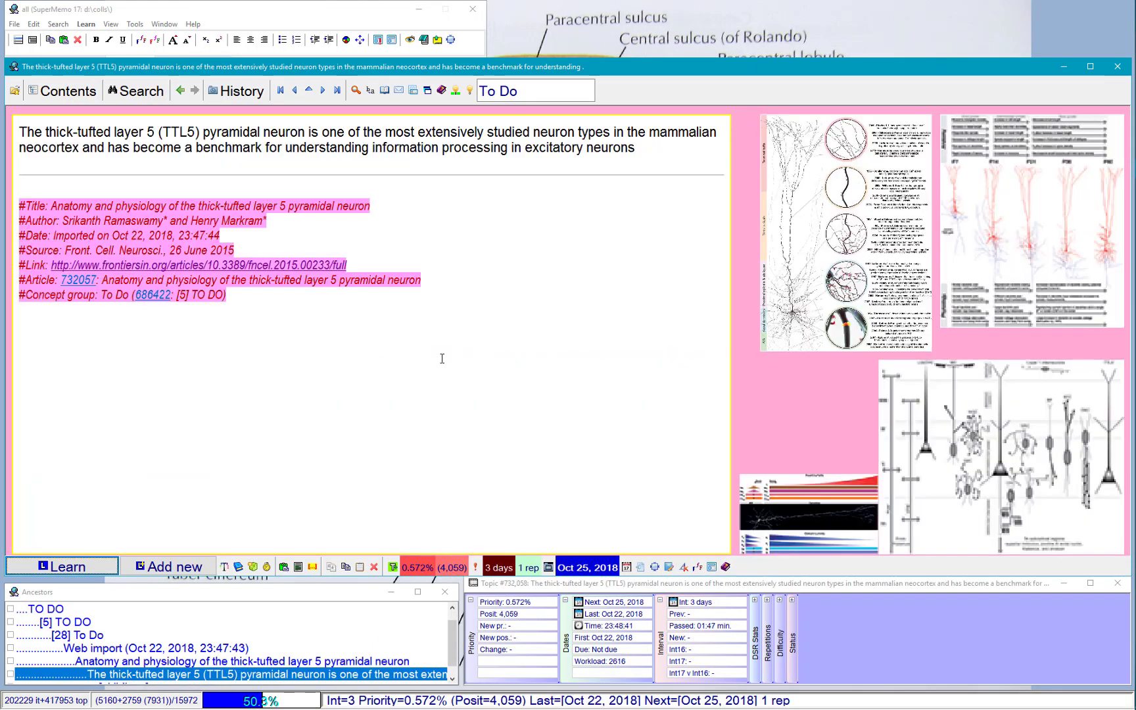
mouse_move(752, 171)
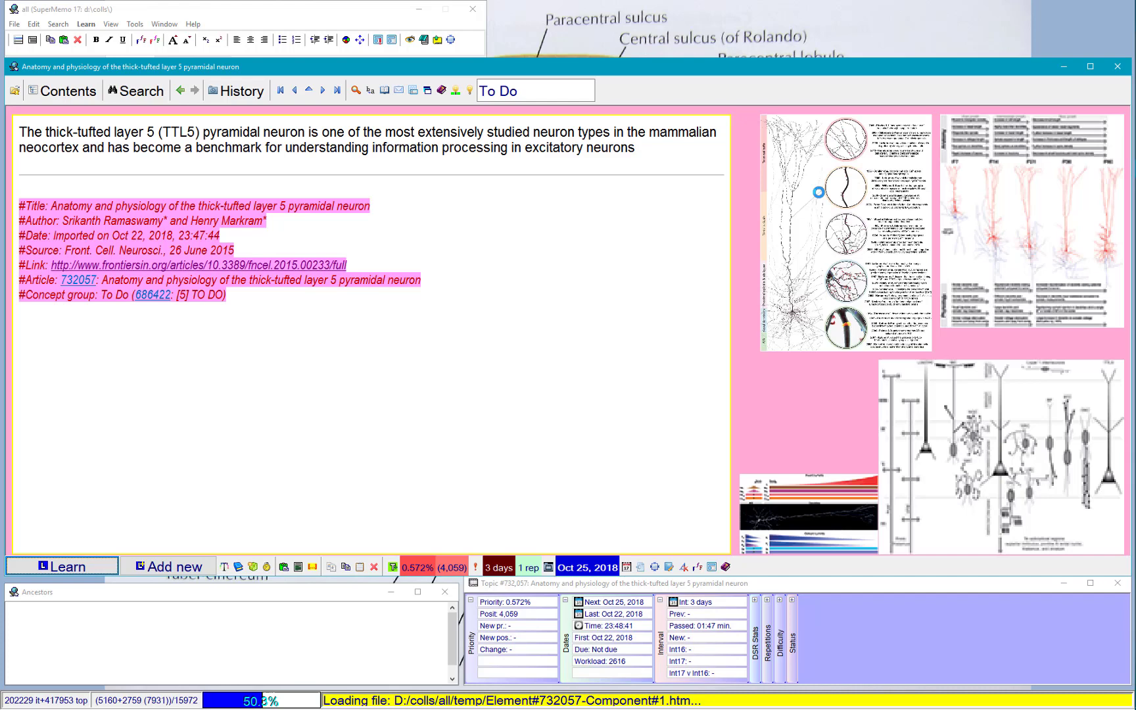
left_click(321, 91)
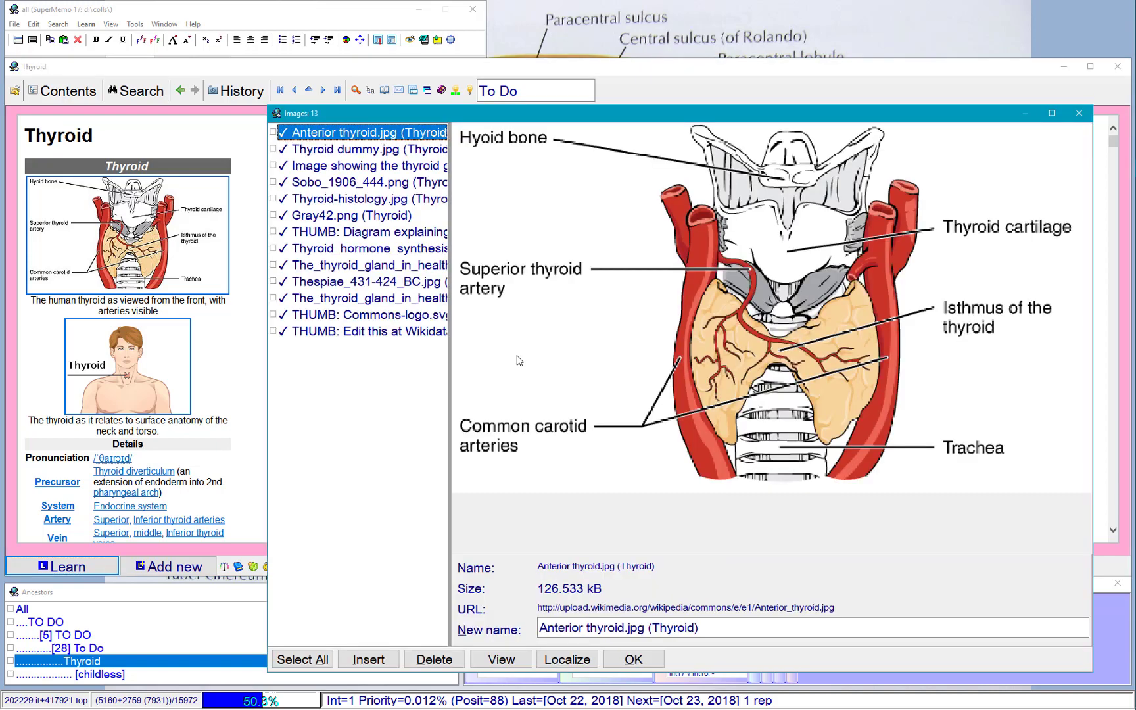
Preview the cricoid cartilage, hormone synthesis, thyroid-in-health and thyroid system images.
left_click(368, 165)
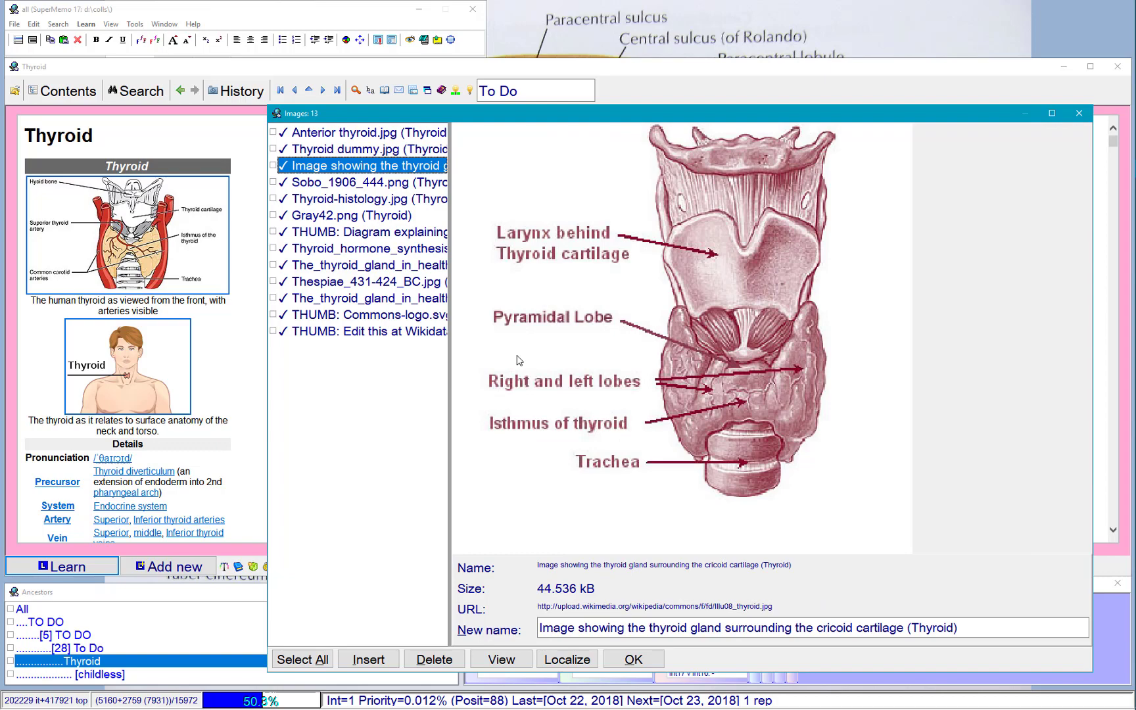
left_click(366, 248)
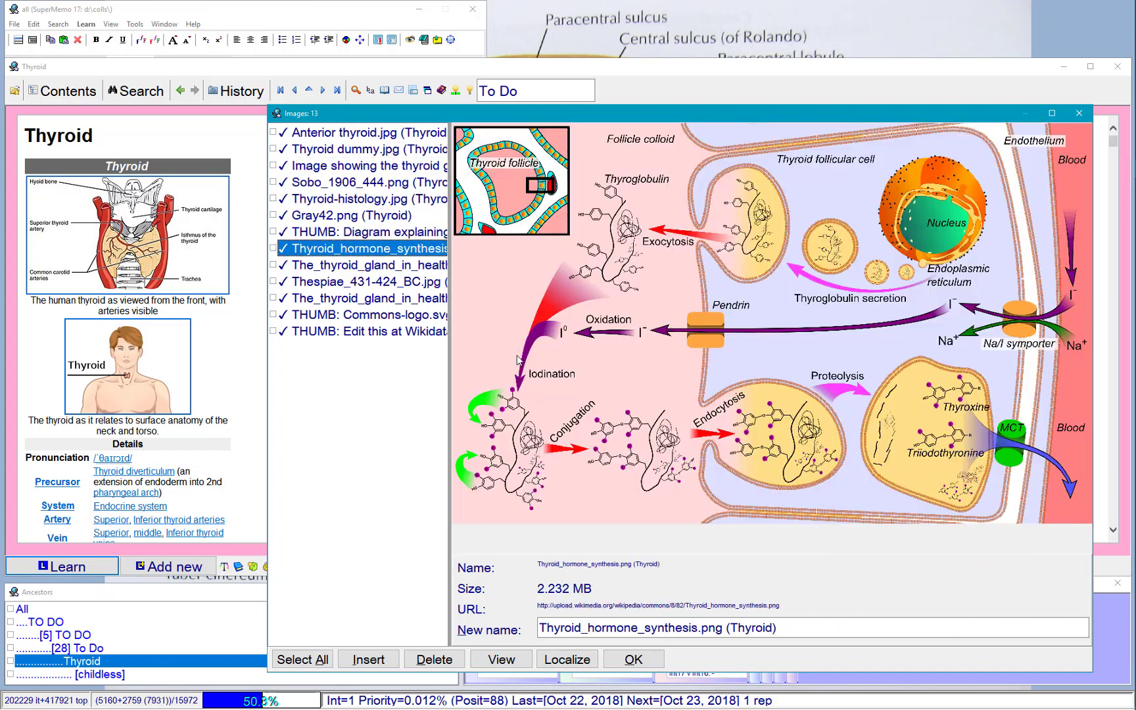
left_click(369, 298)
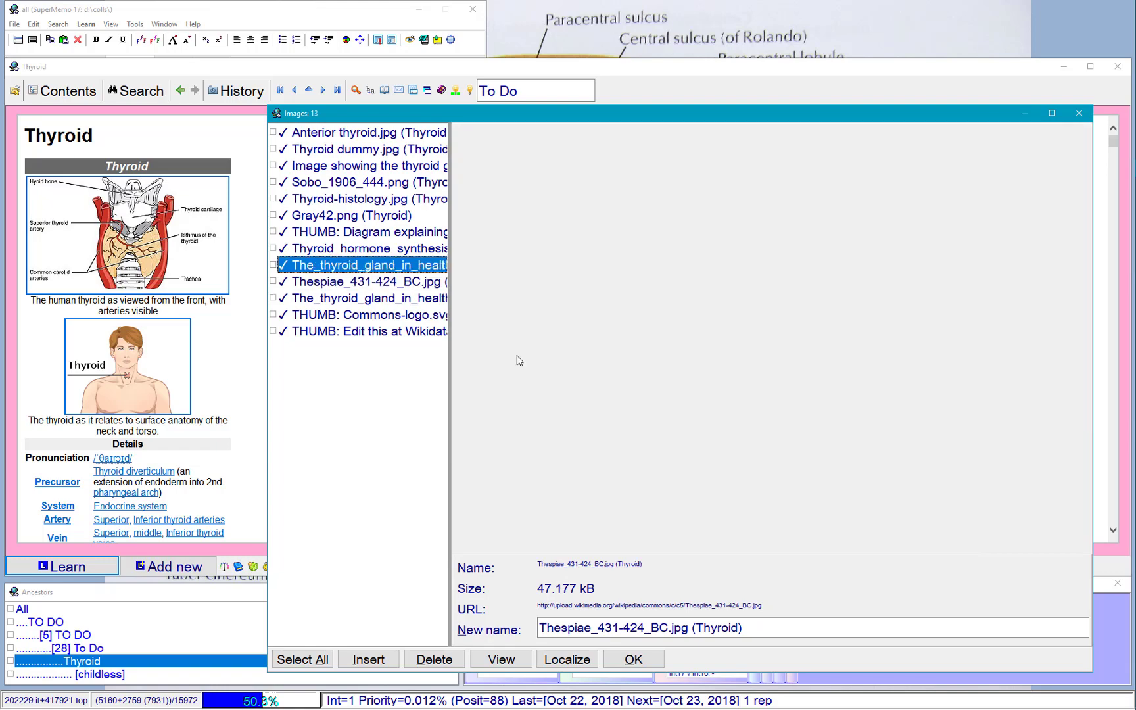
left_click(370, 233)
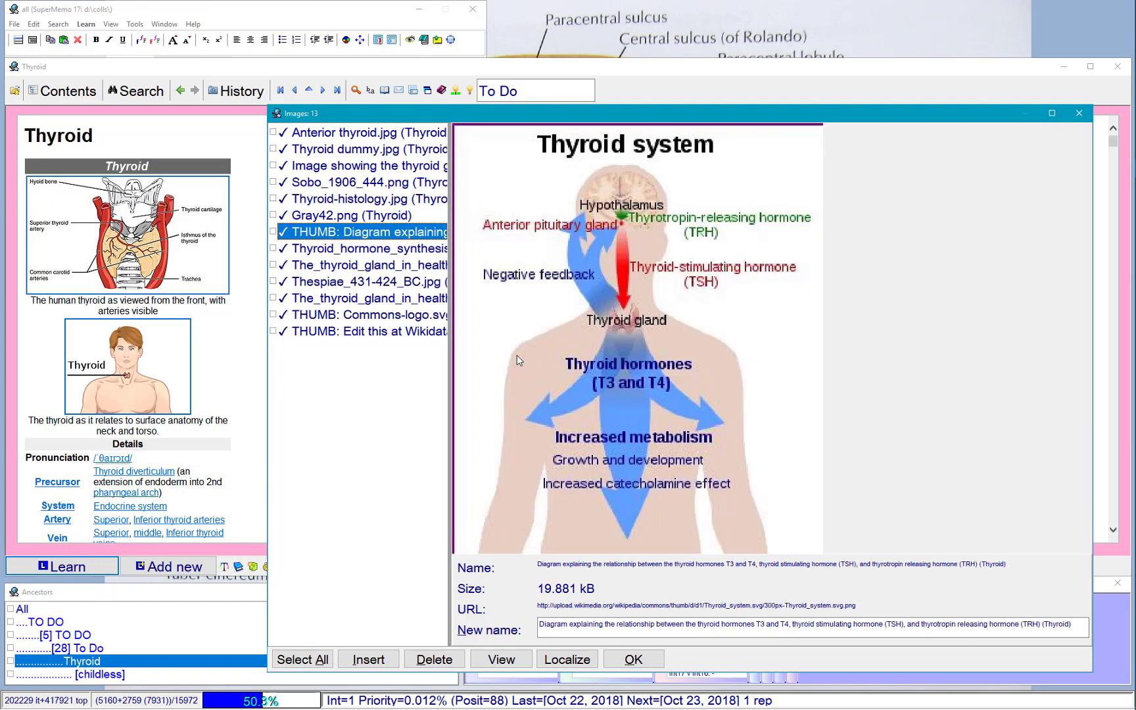
mouse_move(679, 491)
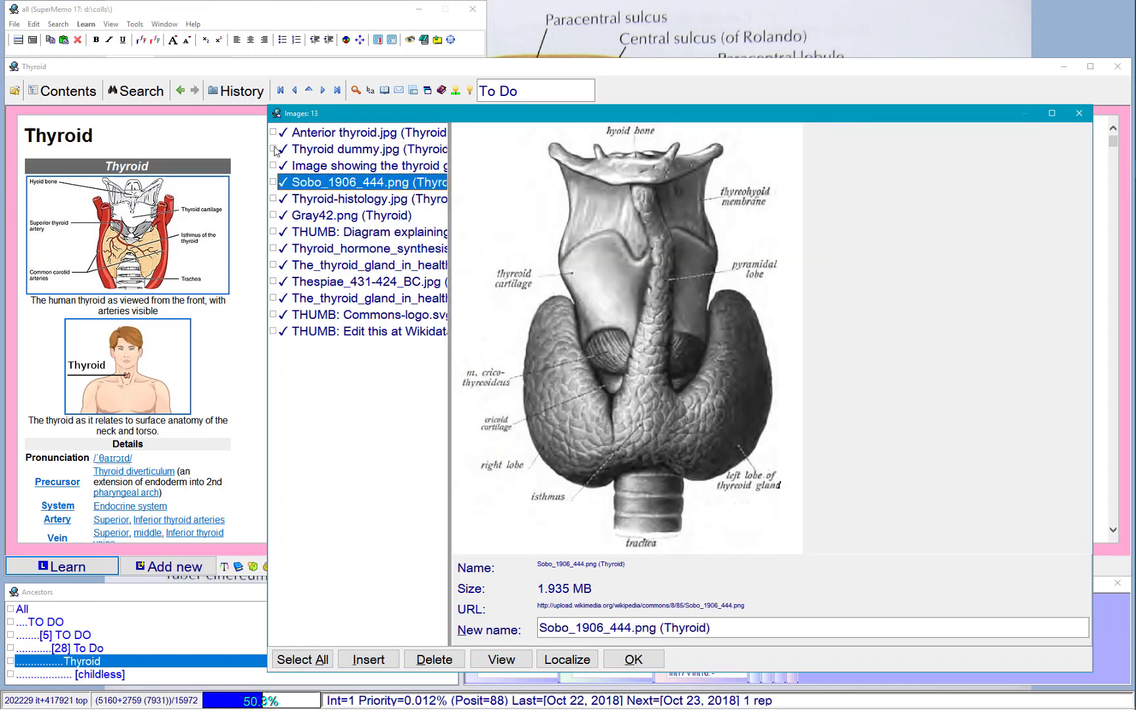
Mark Anterior thyroid.jpg, the cricoid cartilage image and Sobo_1906_444.png, then insert them.
left_click(366, 165)
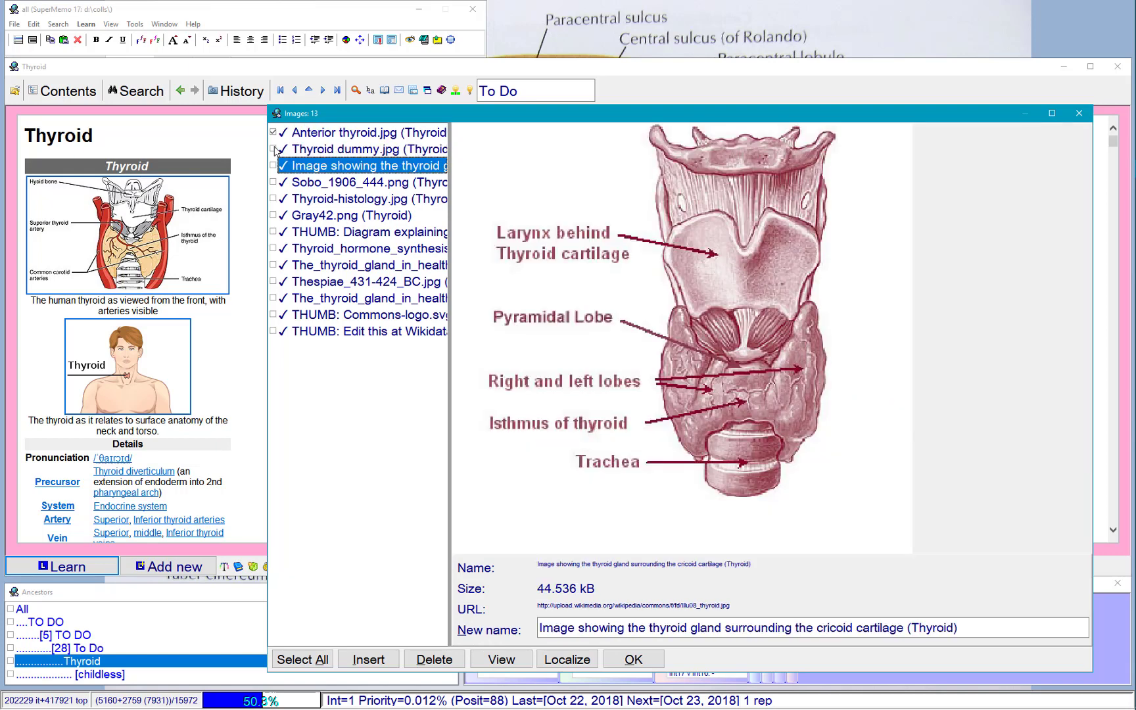
left_click(368, 183)
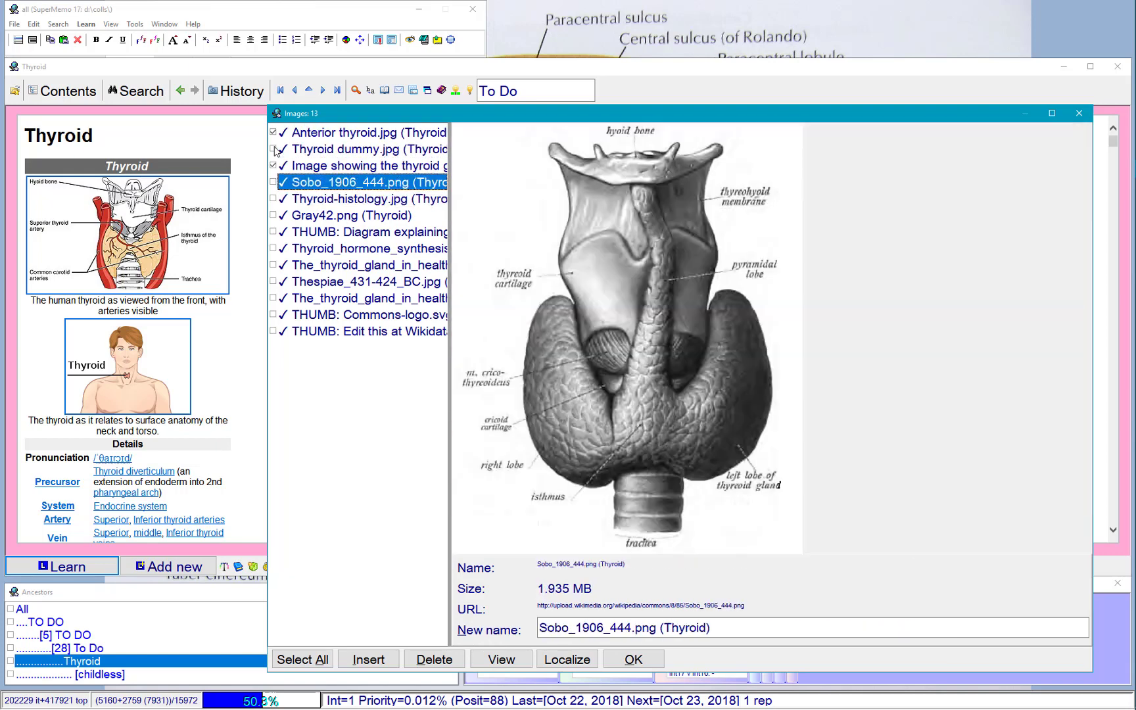
left_click(370, 232)
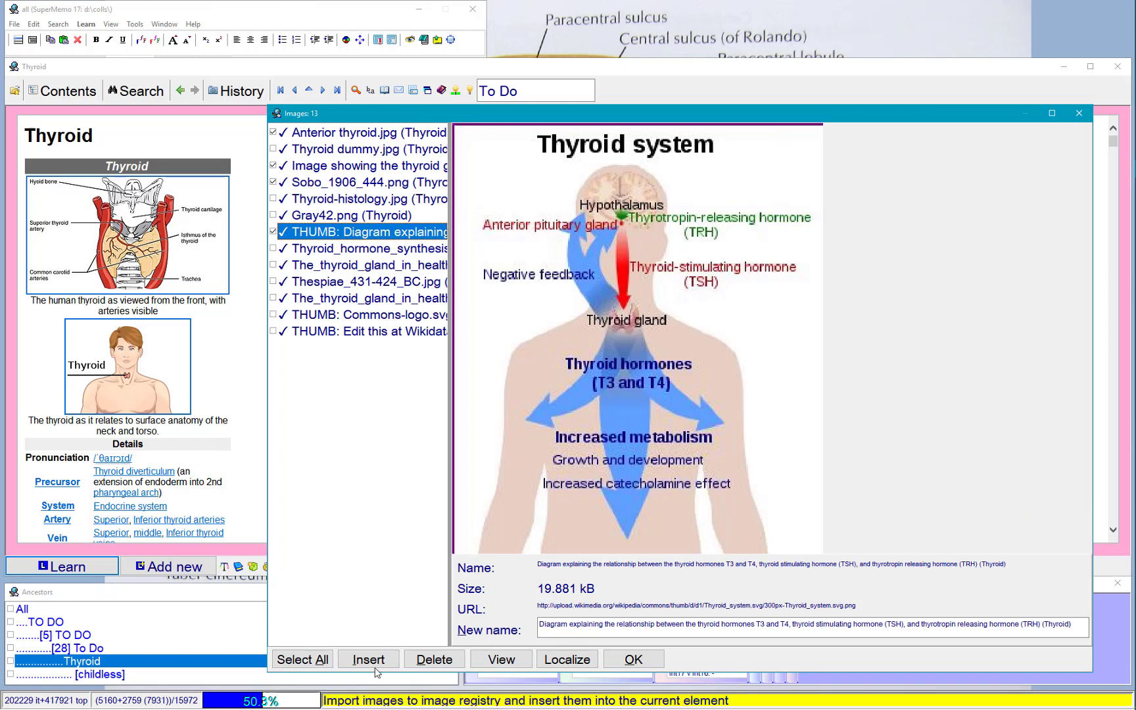
left_click(369, 660)
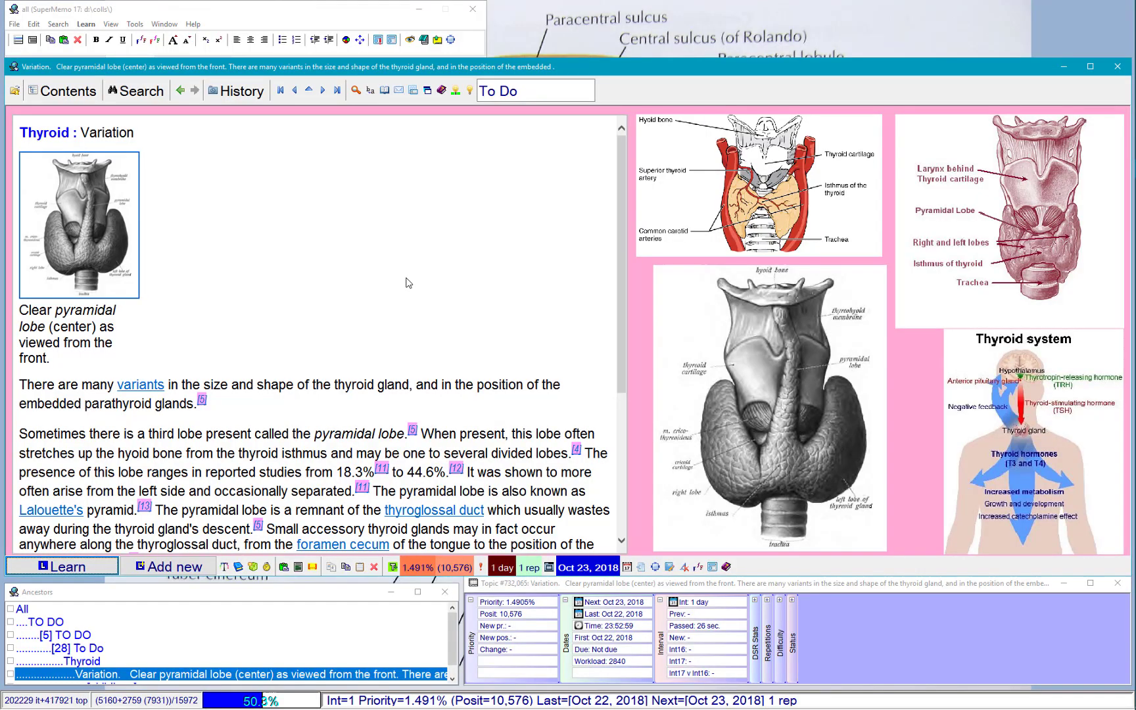
mouse_move(583, 351)
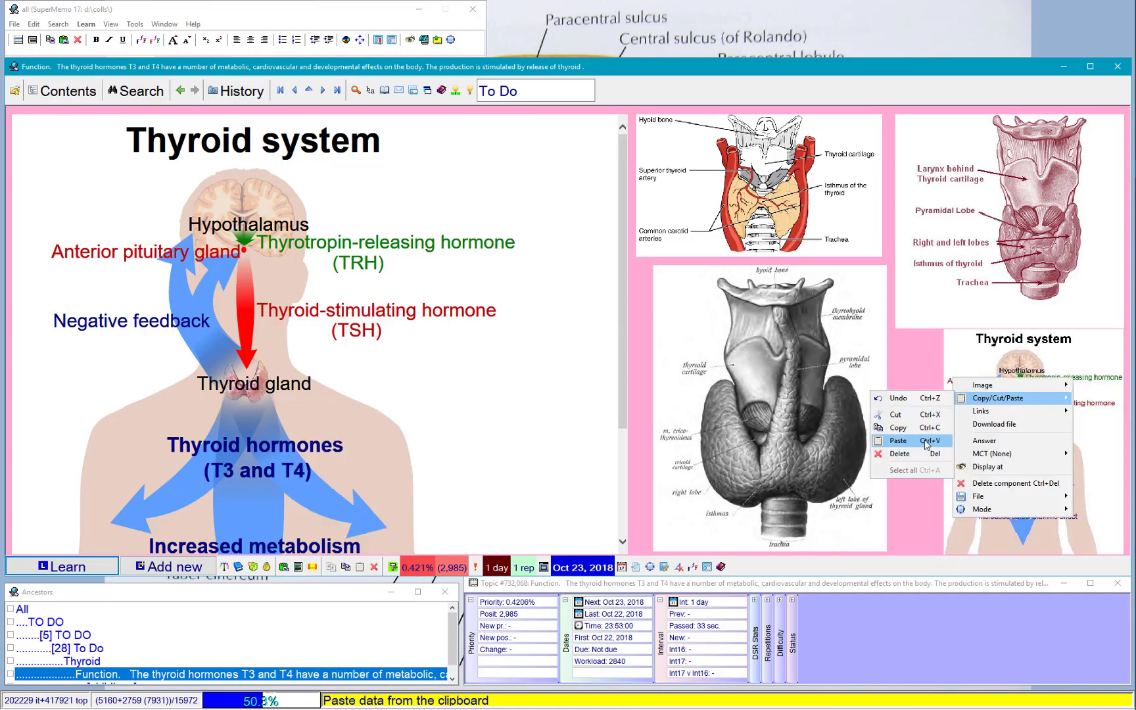
Paste the copied diagram over Thyroid_system.svg, overwriting it in all 121 users.
left_click(899, 440)
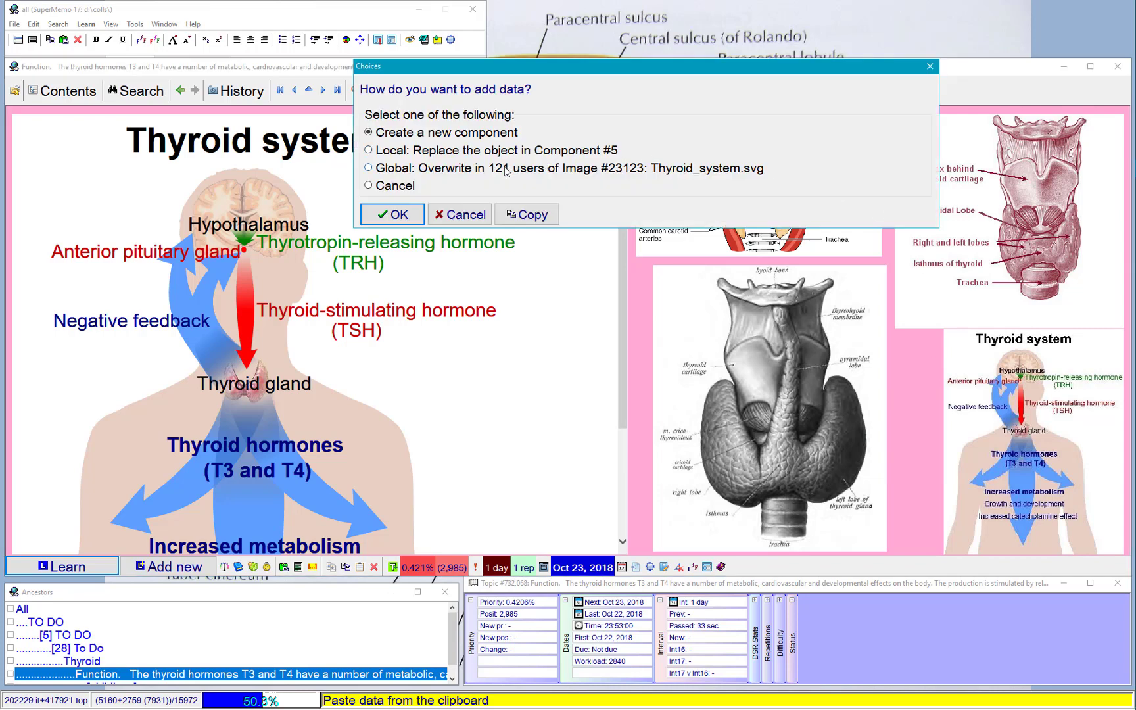
left_click(391, 213)
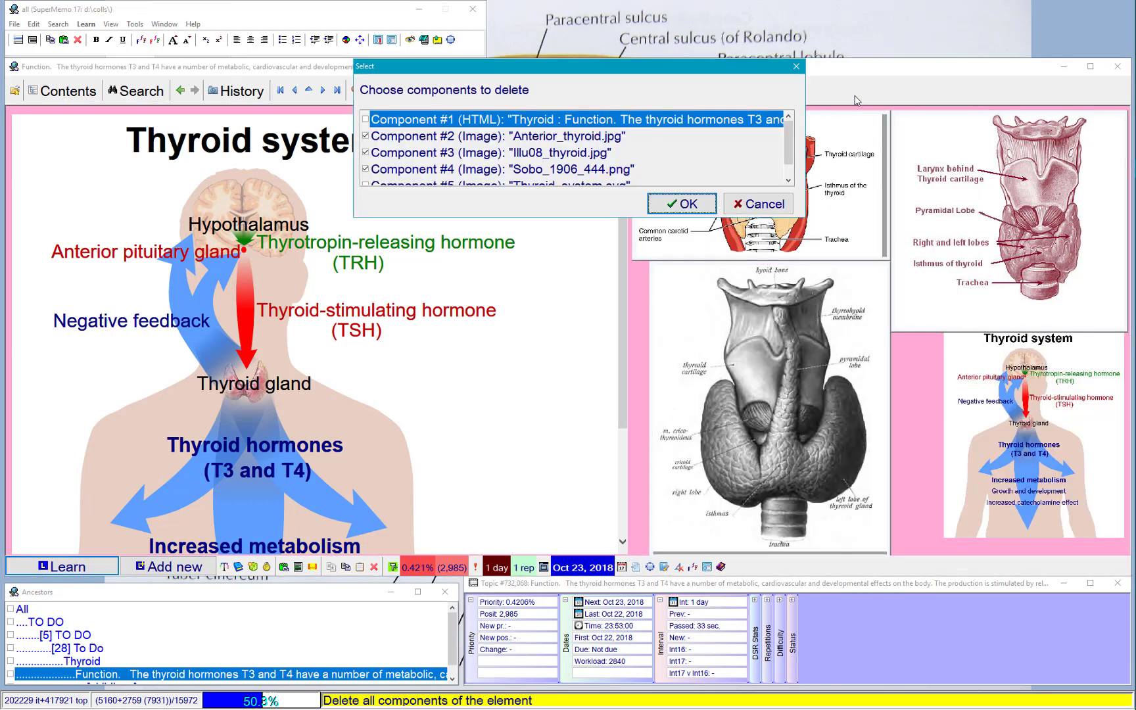
left_click(680, 203)
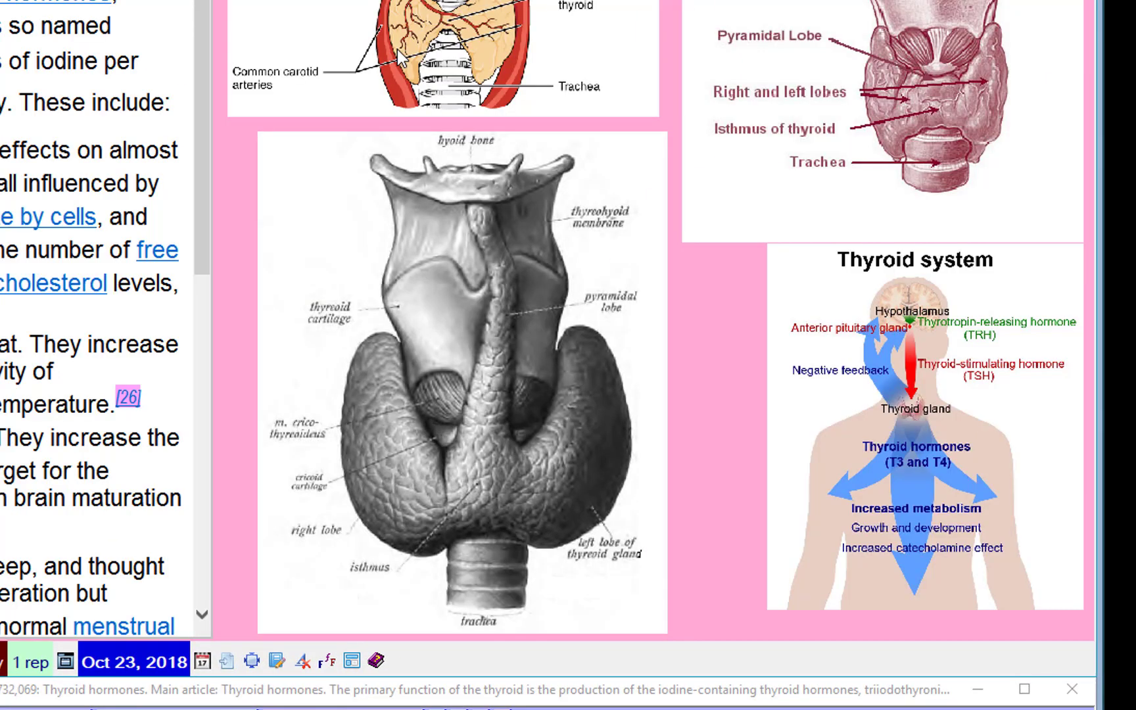
Scroll on to the Hormone production element with the thyroid system diagram.
scroll("down", 3)
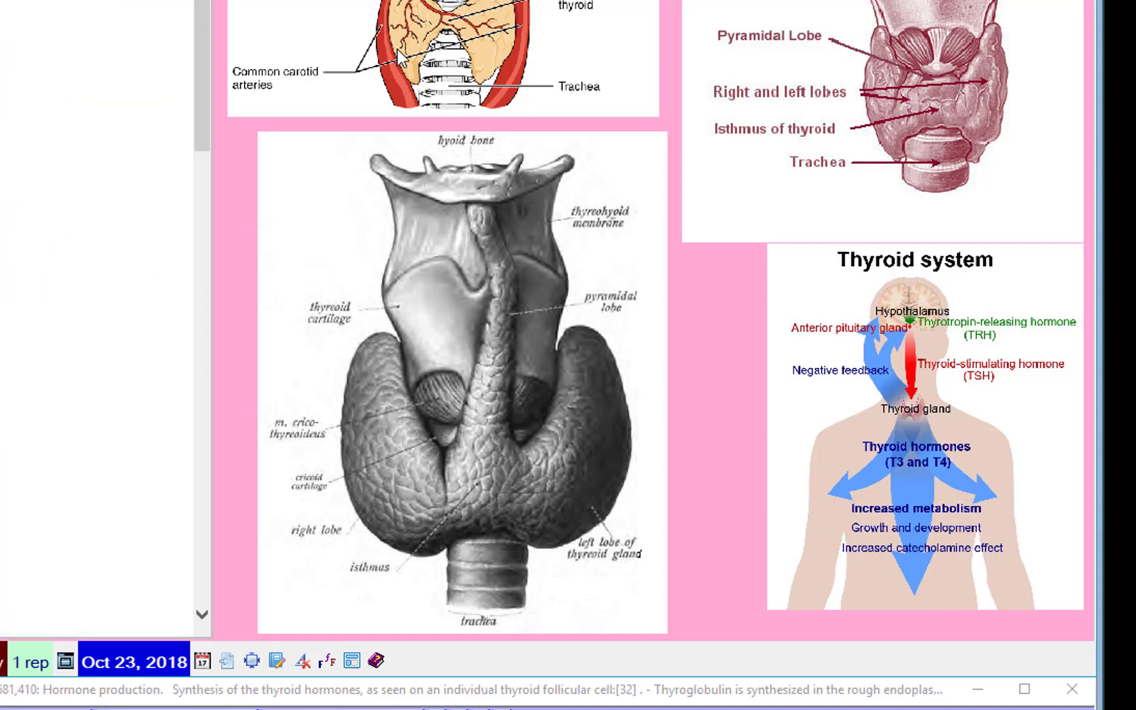